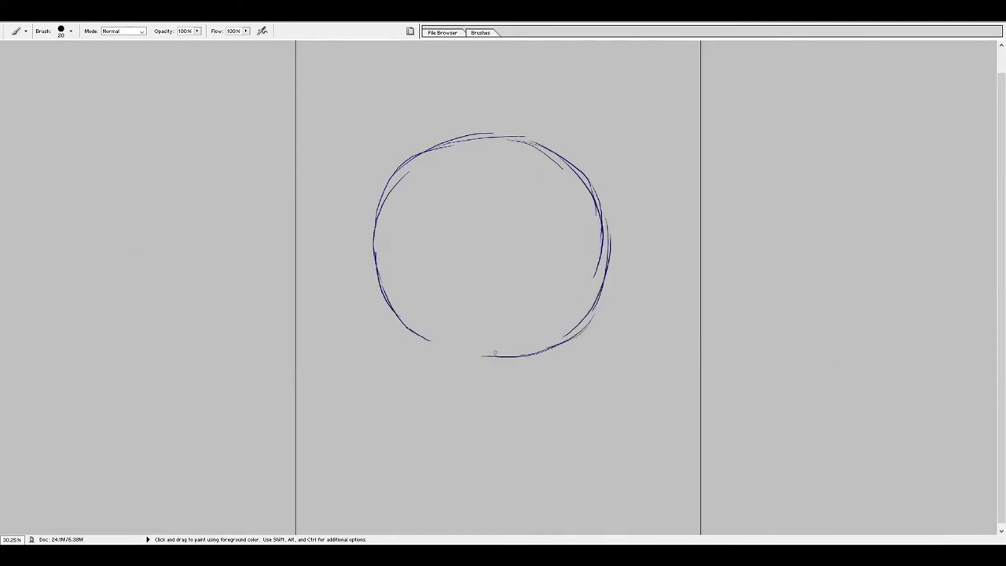
Close the lower edge of the head circle and run a vertical centre line through it.
left_click_drag(493, 352, 407, 318)
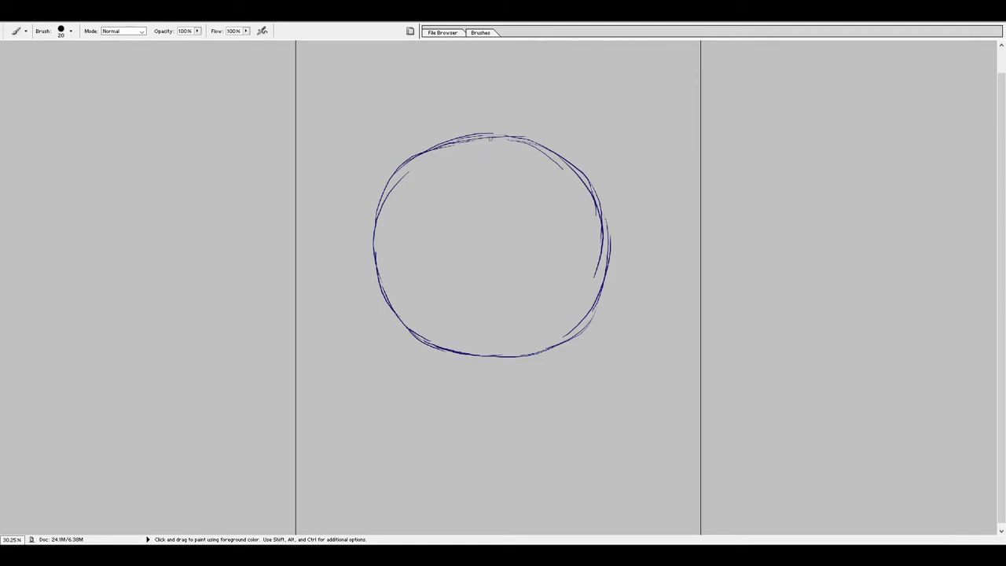
left_click_drag(490, 138, 490, 232)
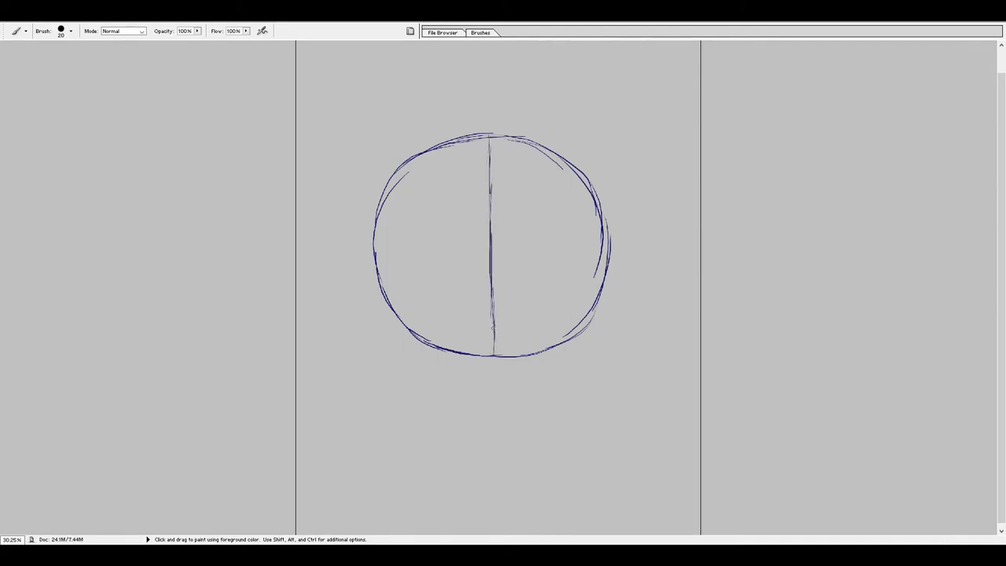
Add a horizontal guide across the circle and a vertical guide right of centre.
left_click_drag(377, 250, 396, 250)
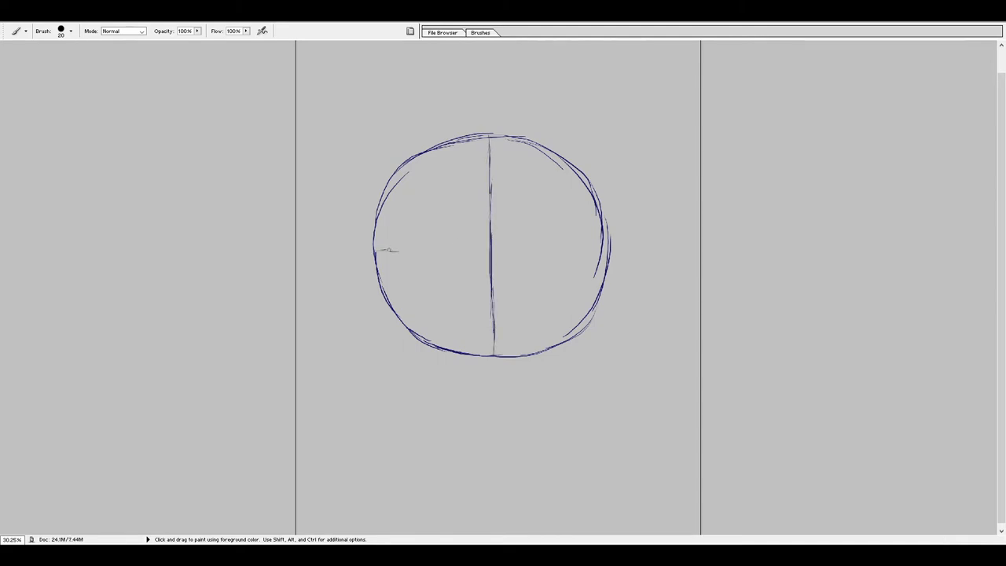
left_click_drag(375, 248, 588, 248)
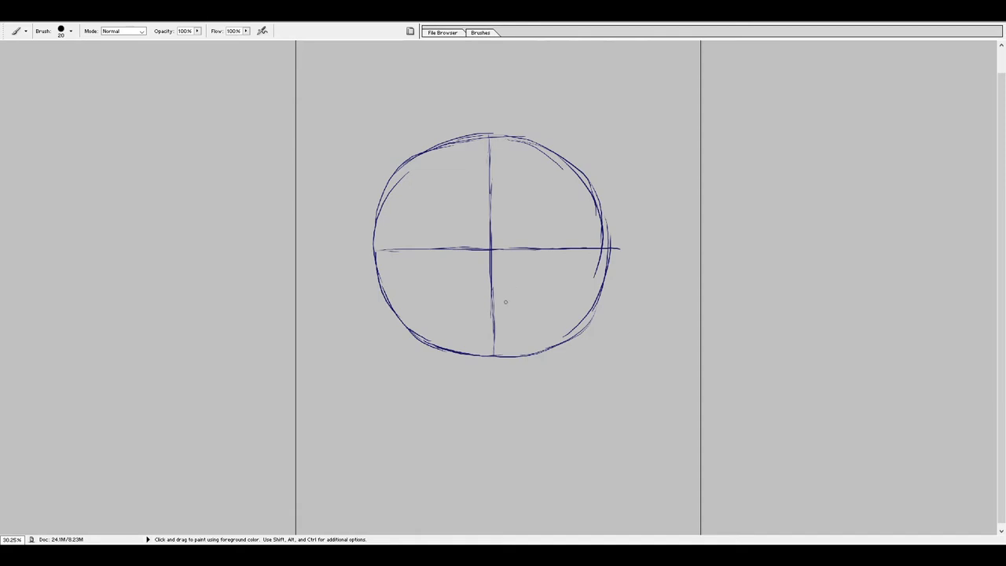
mouse_move(531, 179)
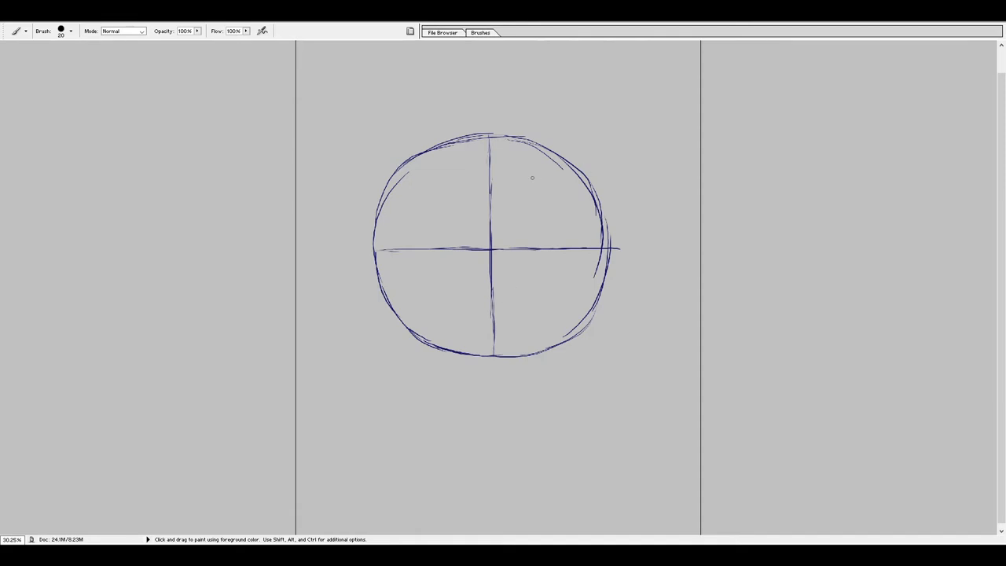
left_click_drag(550, 165, 552, 233)
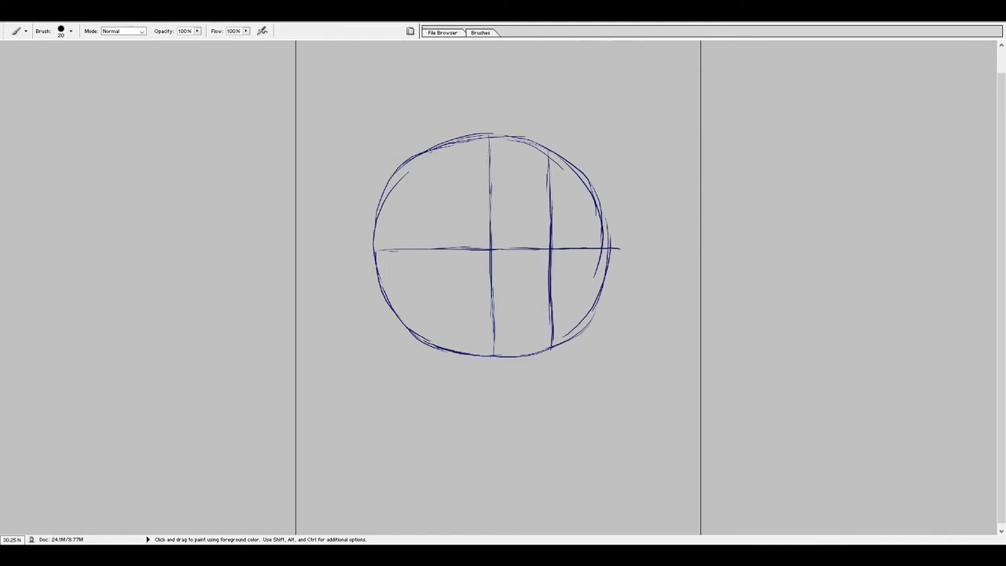
Draw the vertical guide left of centre down through the circle.
left_click_drag(432, 154, 434, 191)
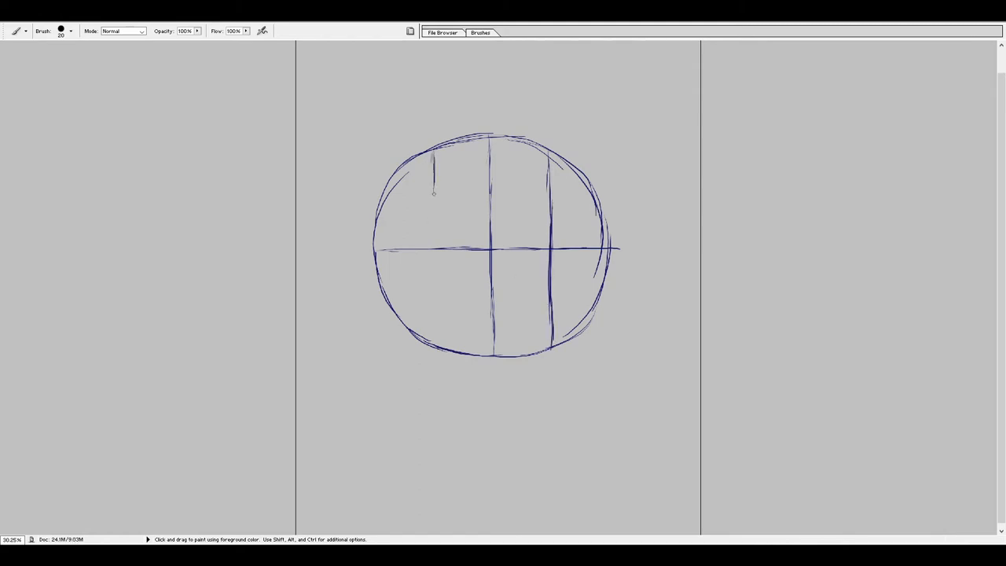
left_click_drag(434, 160, 434, 296)
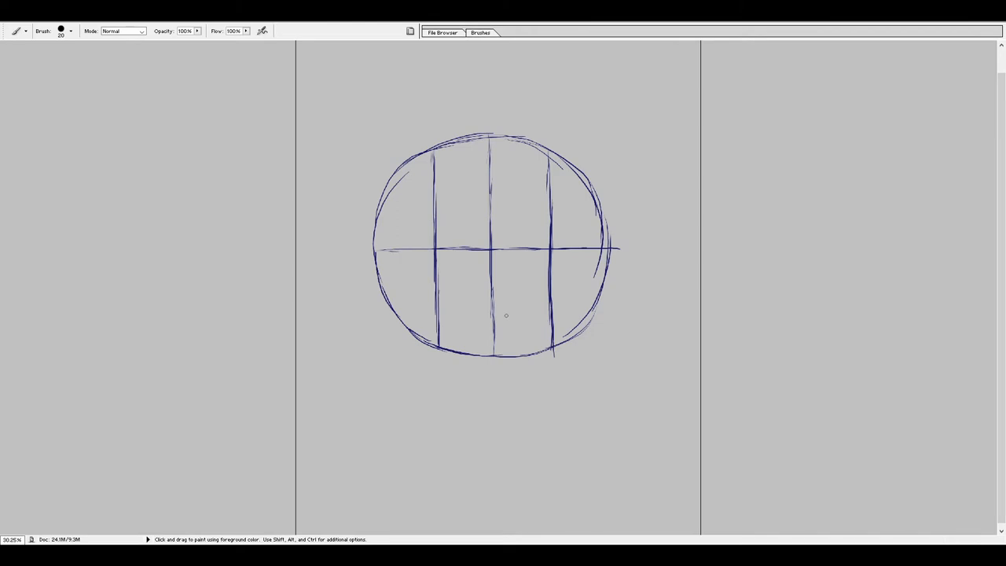
mouse_move(404, 273)
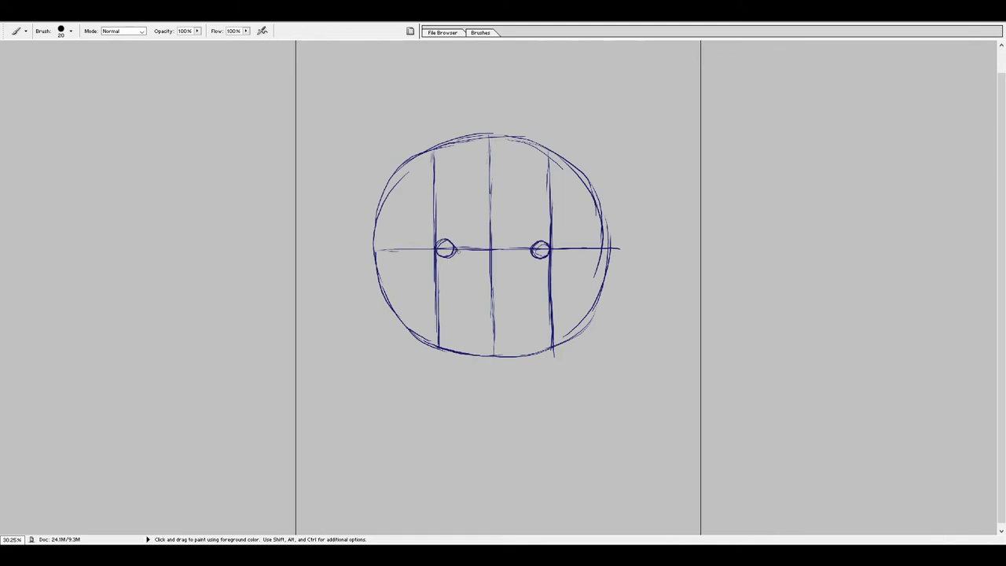
Shape two small eyes on the horizontal guide and a muzzle circle at the bottom.
left_click_drag(440, 248, 456, 255)
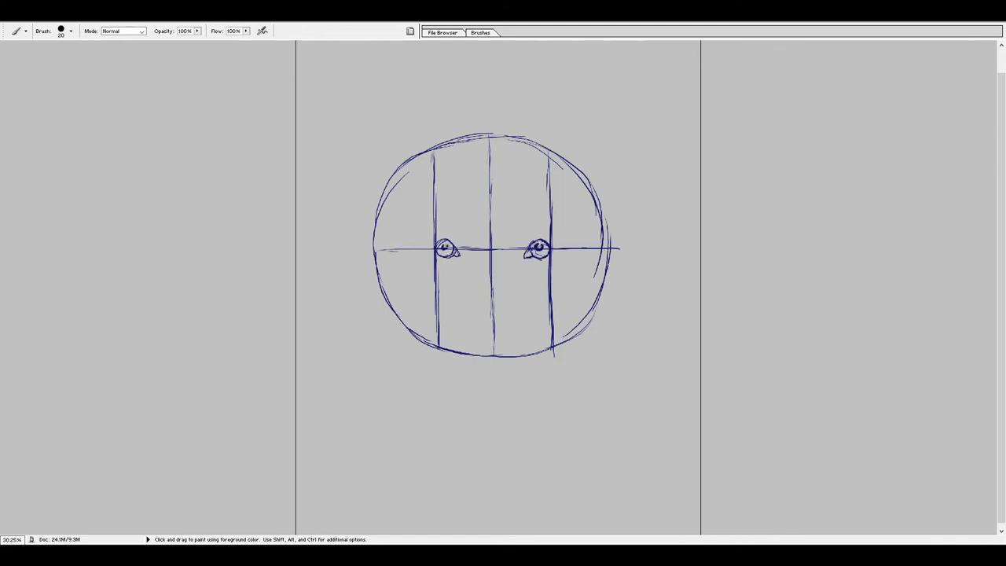
left_click_drag(452, 330, 495, 385)
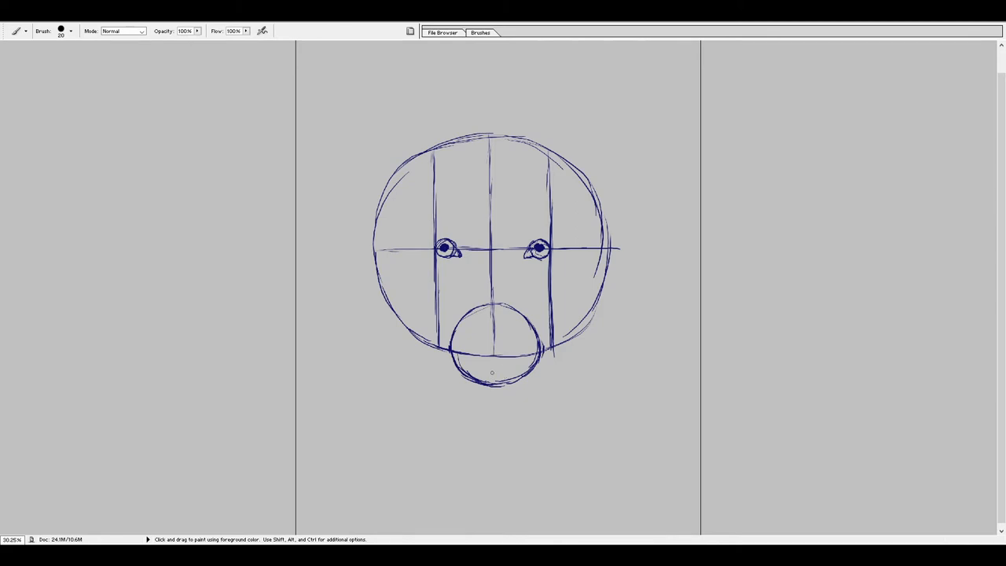
Sketch the mouth lines and the nose with nostrils inside the muzzle circle.
left_click_drag(471, 369, 519, 370)
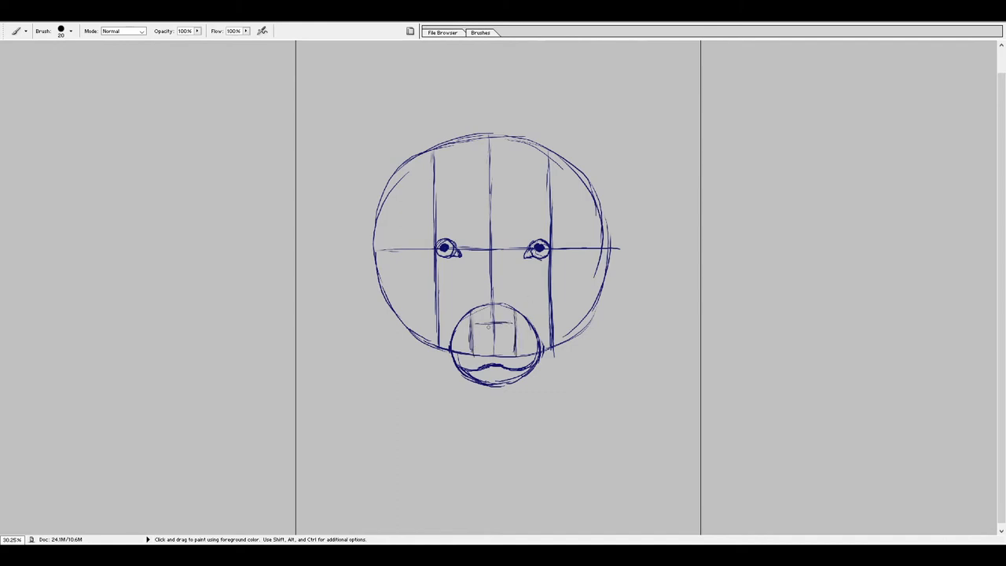
left_click_drag(479, 317, 516, 338)
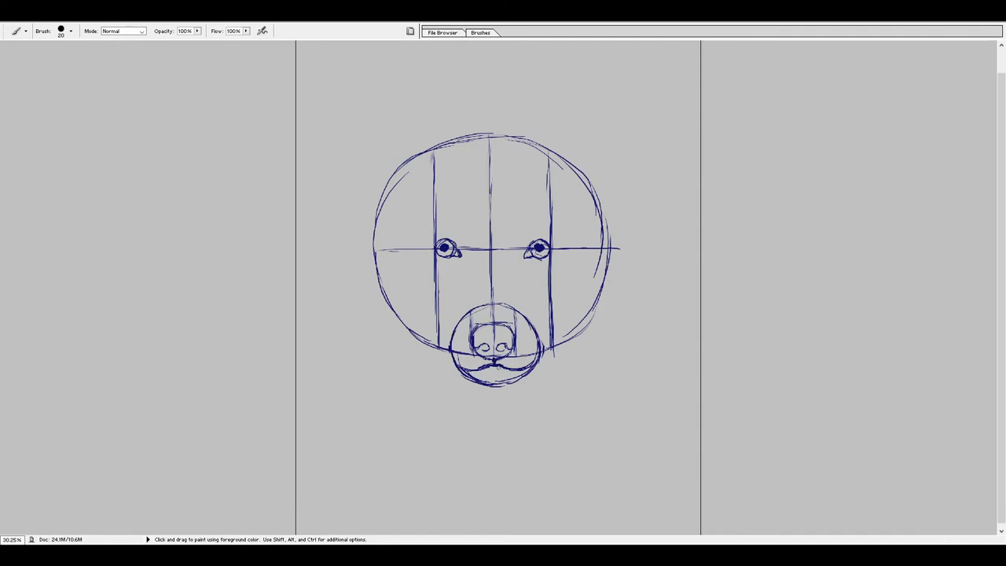
mouse_move(601, 186)
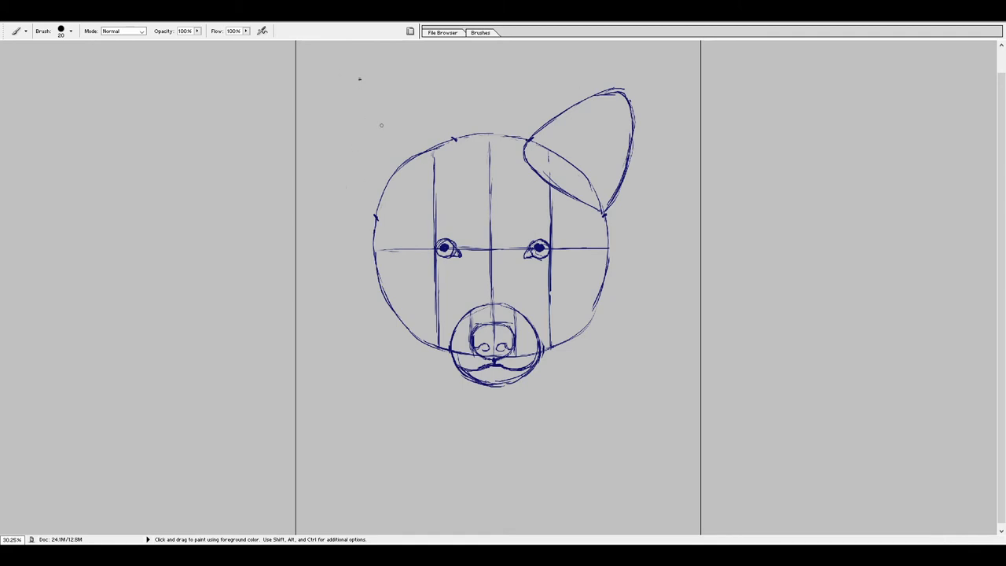
Sketch the pointed left ear, then outline the cheeks and jaw around the lower head.
left_click_drag(358, 79, 376, 213)
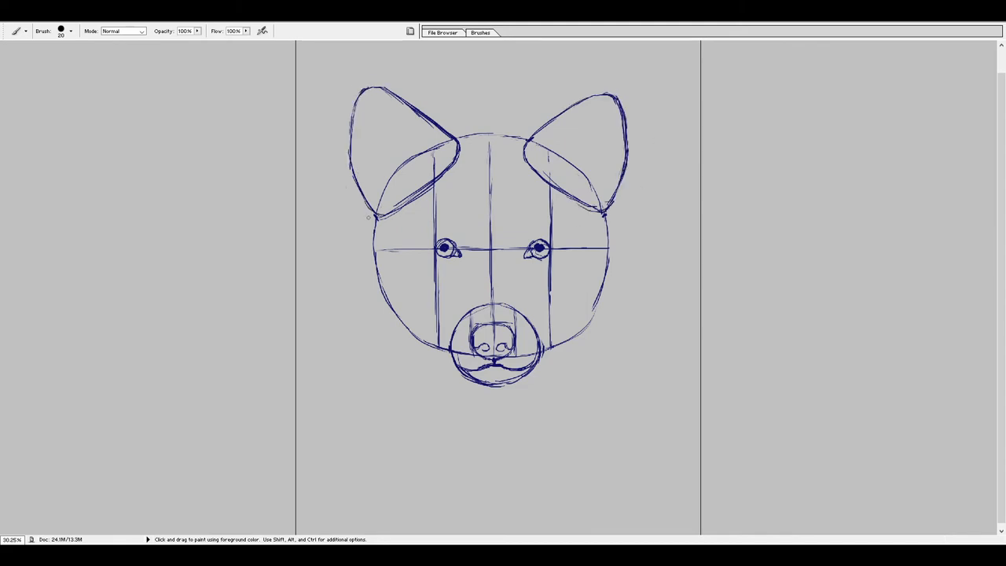
left_click_drag(369, 220, 396, 385)
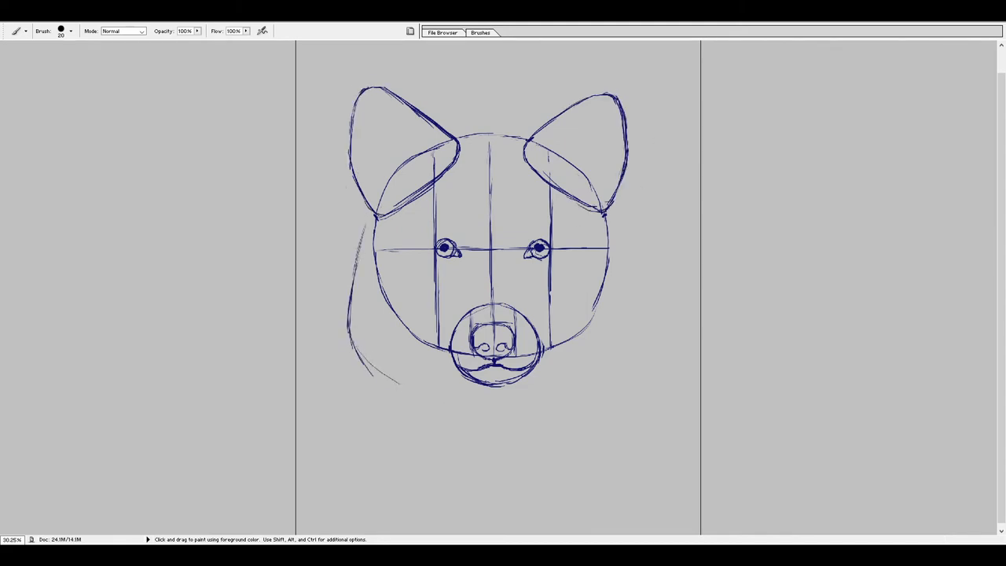
left_click_drag(362, 353, 495, 416)
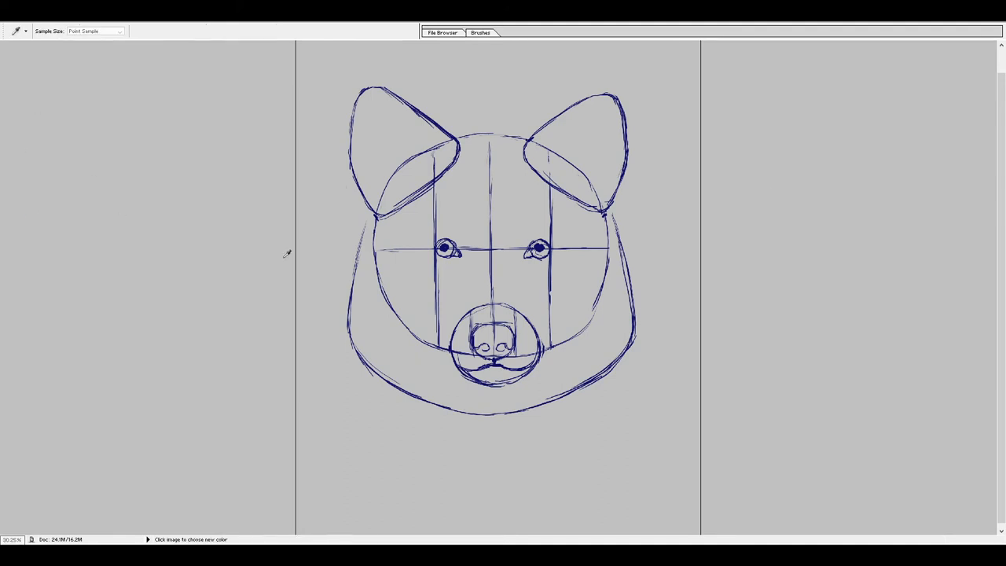
Return to the Brush (B) and ink the ear outlines in black.
key("b")
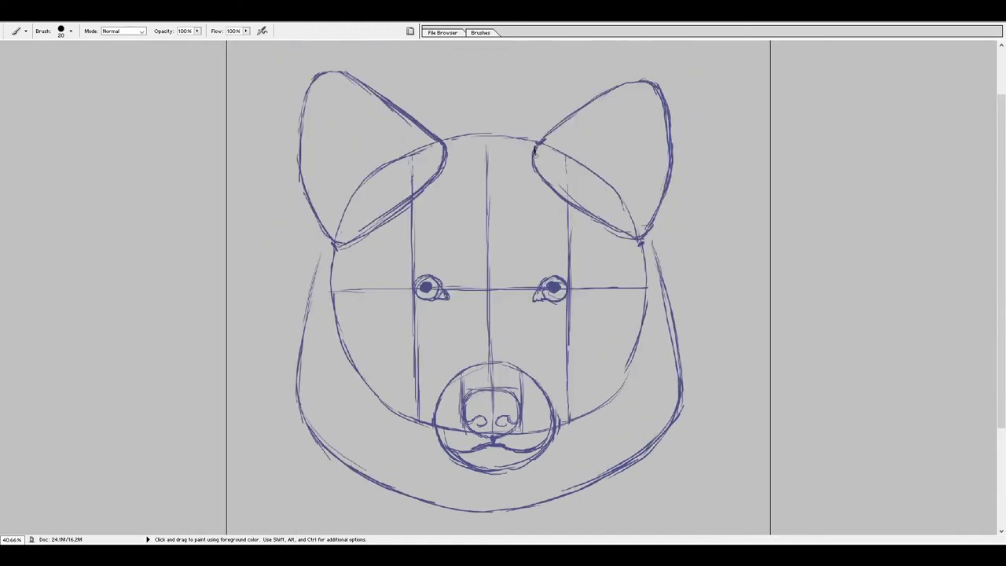
left_click_drag(534, 154, 590, 201)
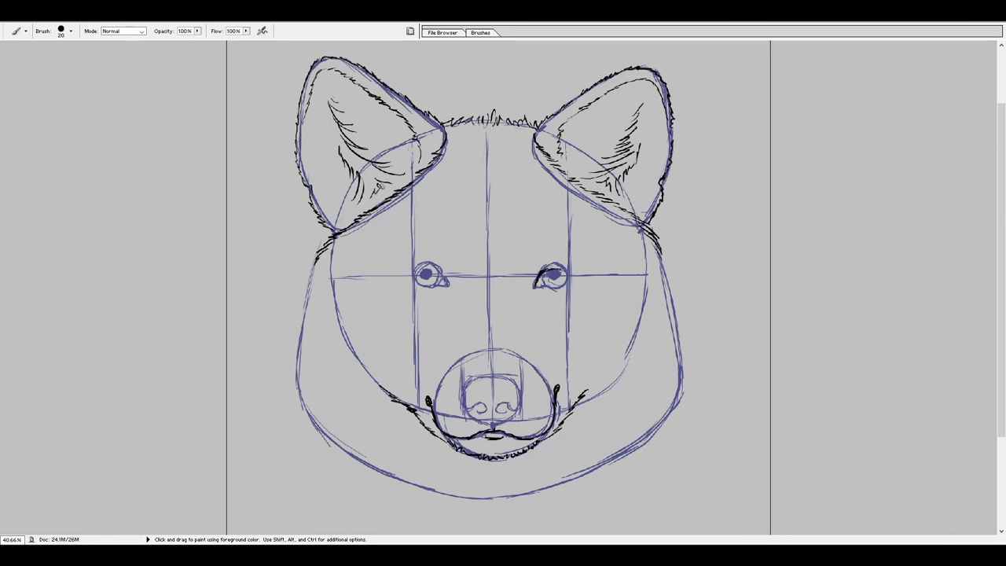
Ink the right eye in black and add fur strokes along the left cheek.
left_click_drag(546, 271, 558, 280)
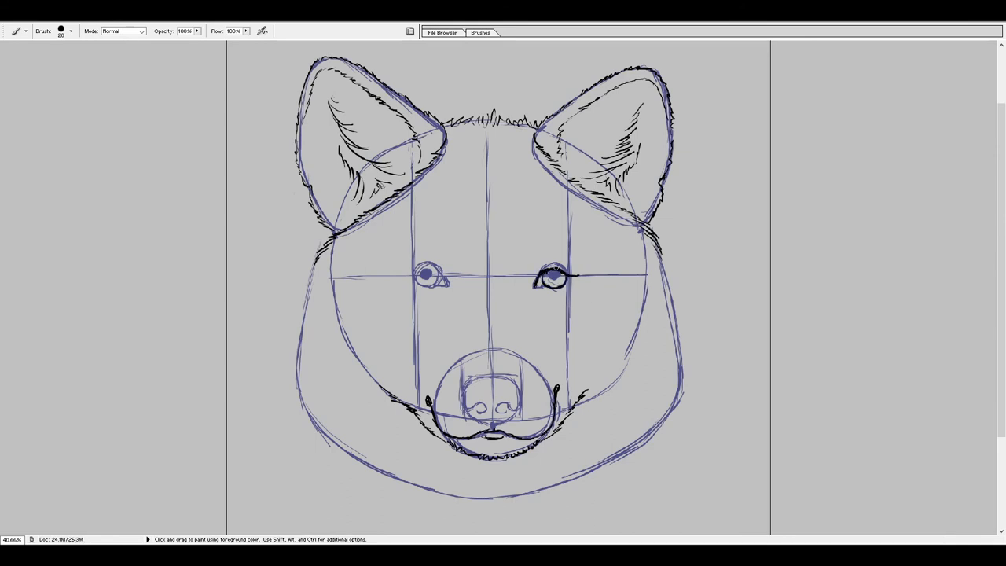
left_click(557, 275)
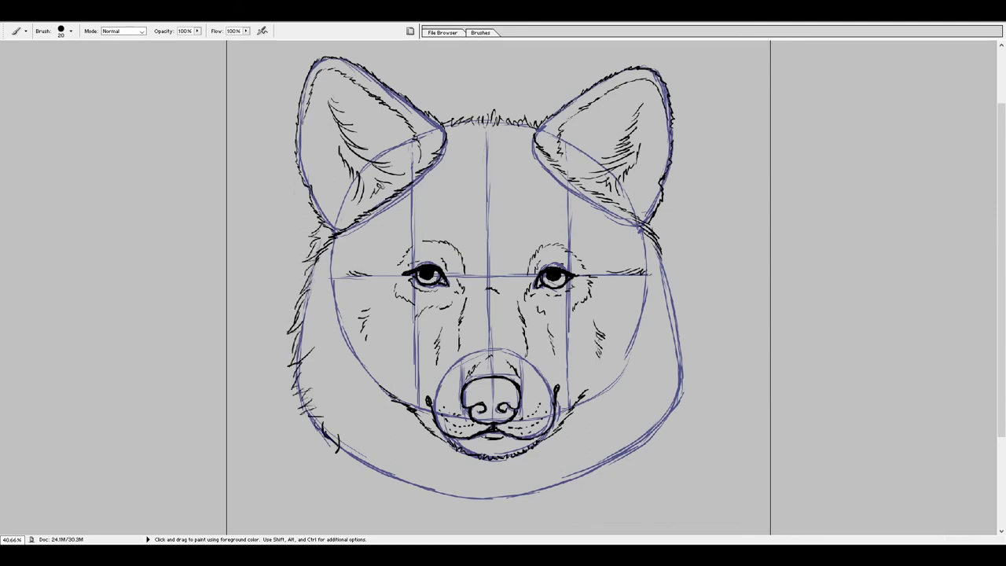
left_click_drag(338, 464, 463, 503)
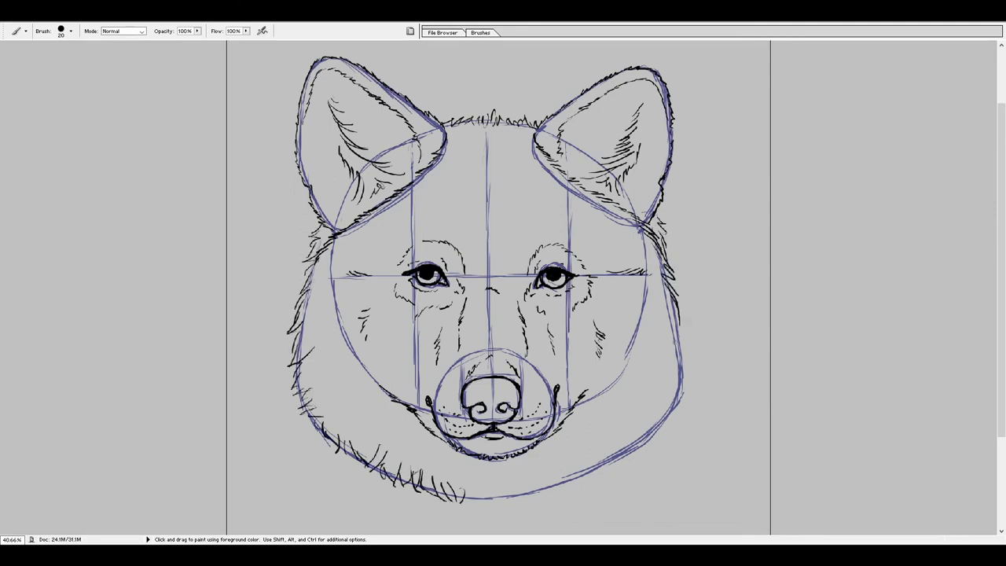